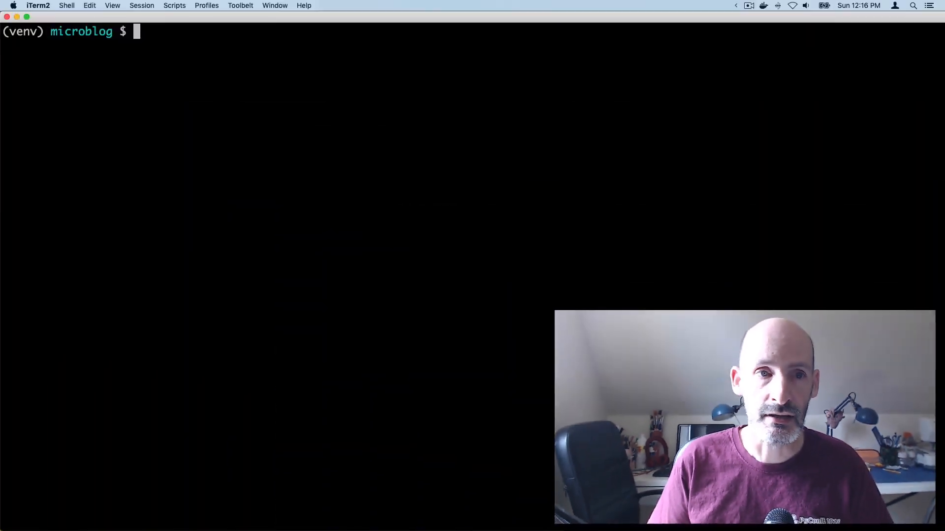
- Edit app/models.py in vi to delete the about_me column from class User, then save and quit
text(vi app/)
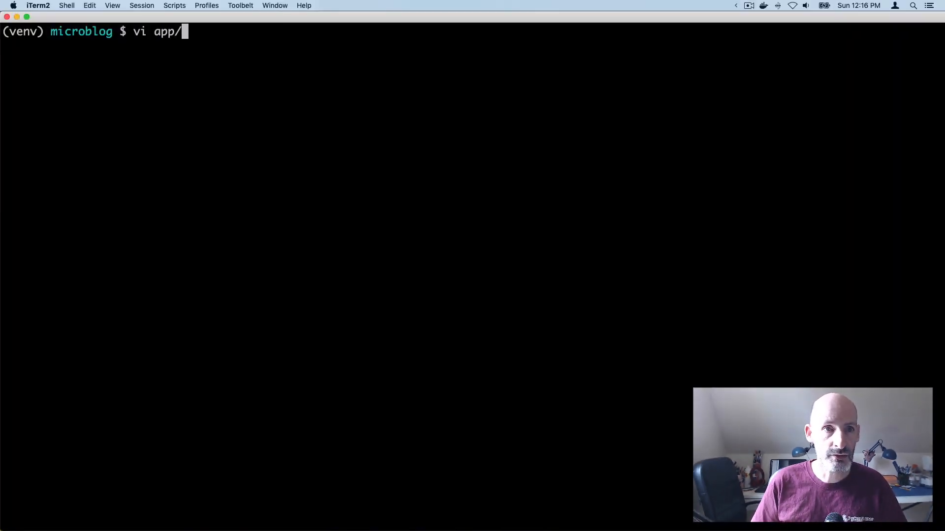
text(models.py)
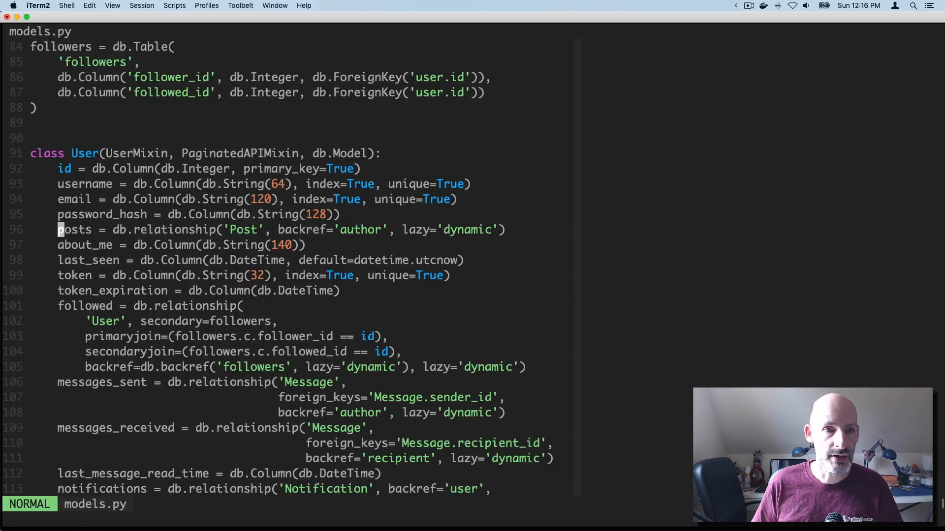
key(j)
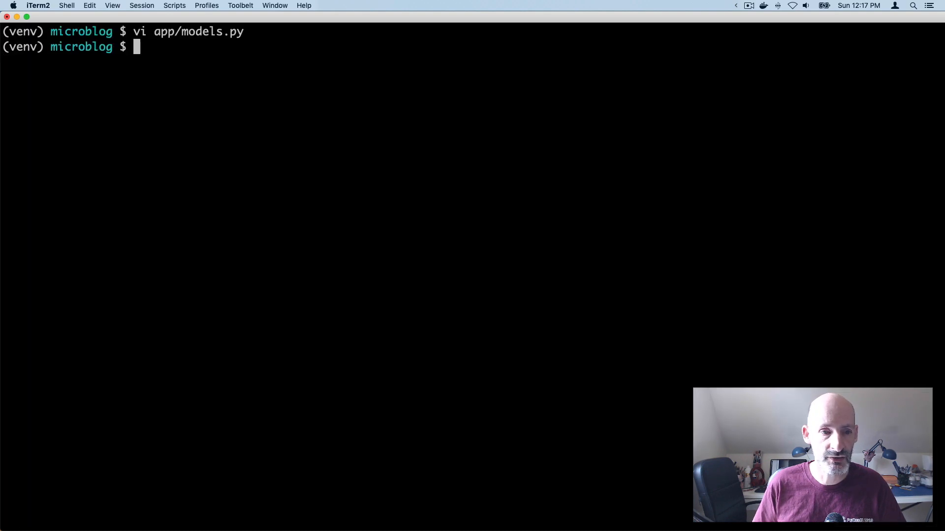
- Generate a migration with flask db migrate -m "remove about me" detecting the dropped user.about_me
text(flask db)
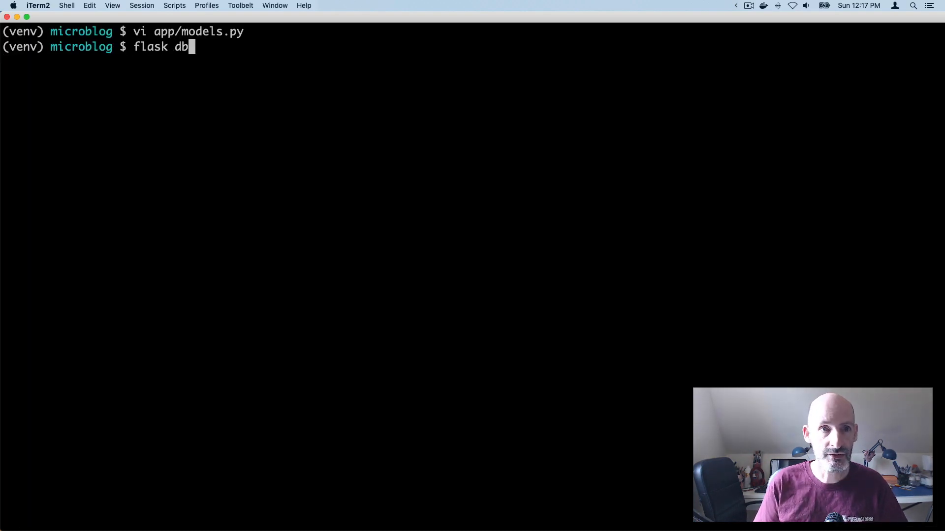
text(migrate -m)
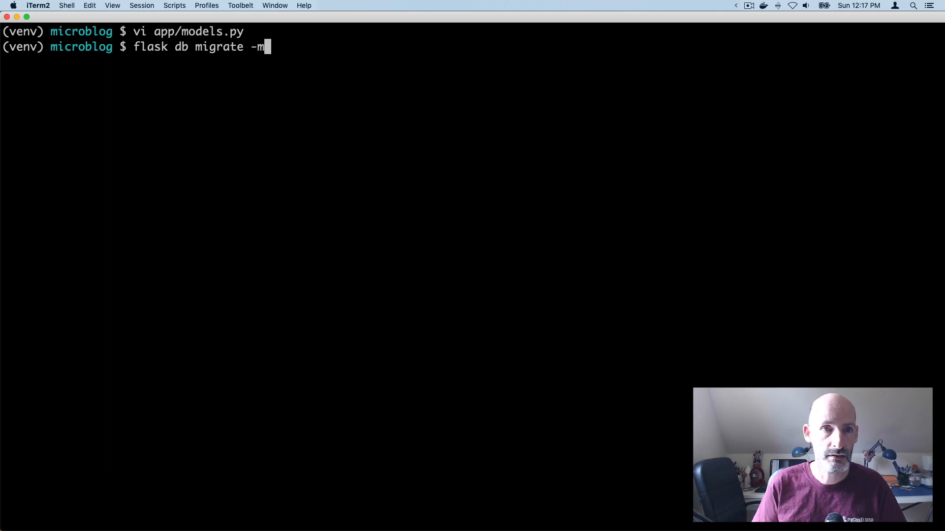
text(")
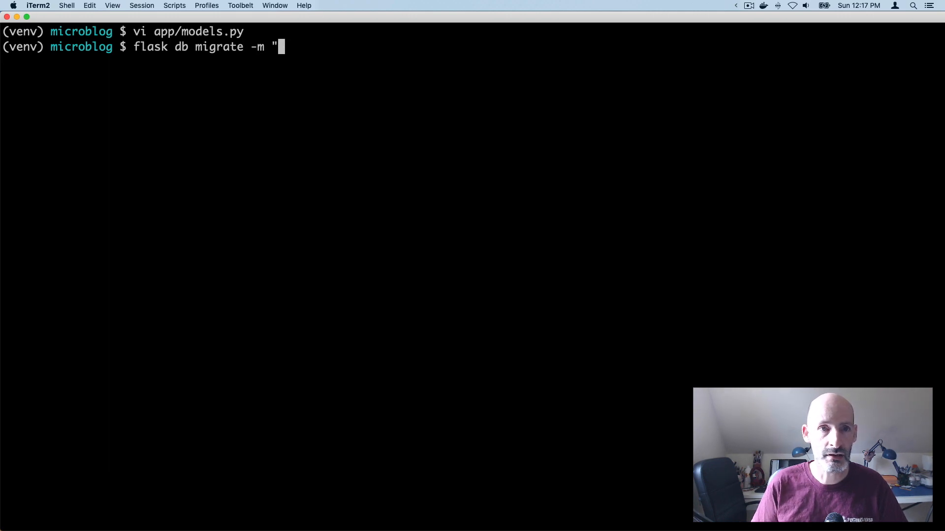
text(remove)
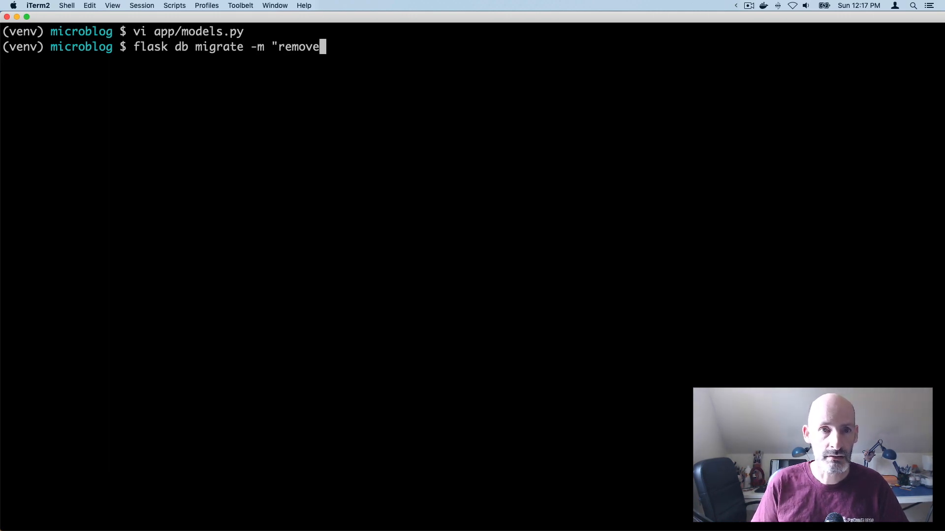
text(about me")
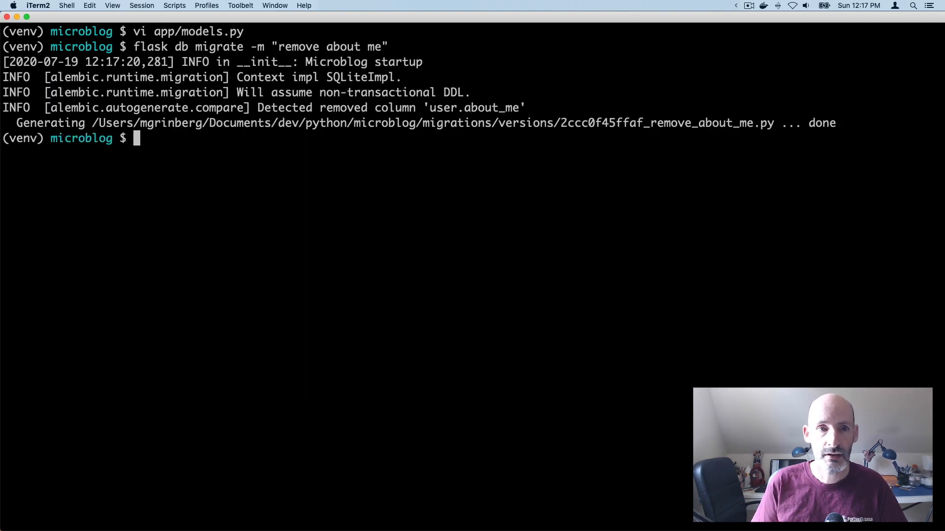
- Review the generated migration's drop_column upgrade and downgrade code in vi
text(vi)
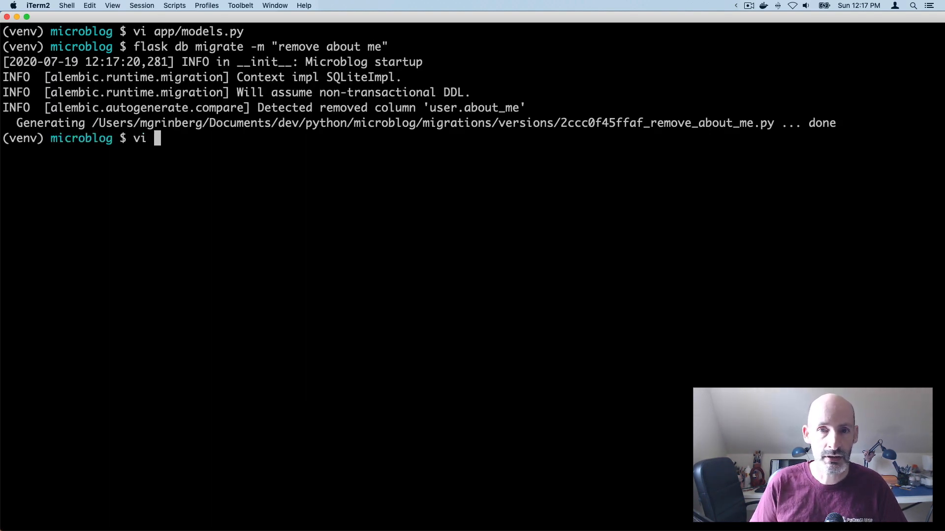
text(migrations/)
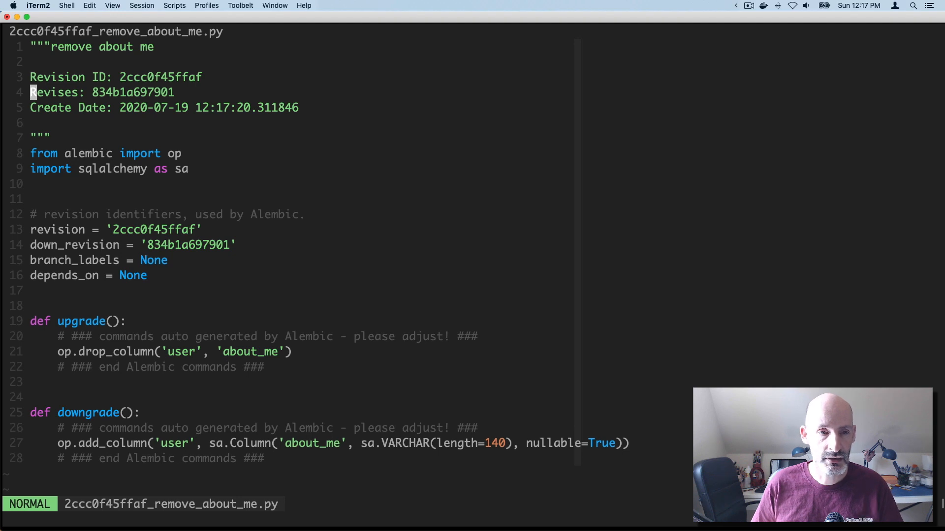
key(v)
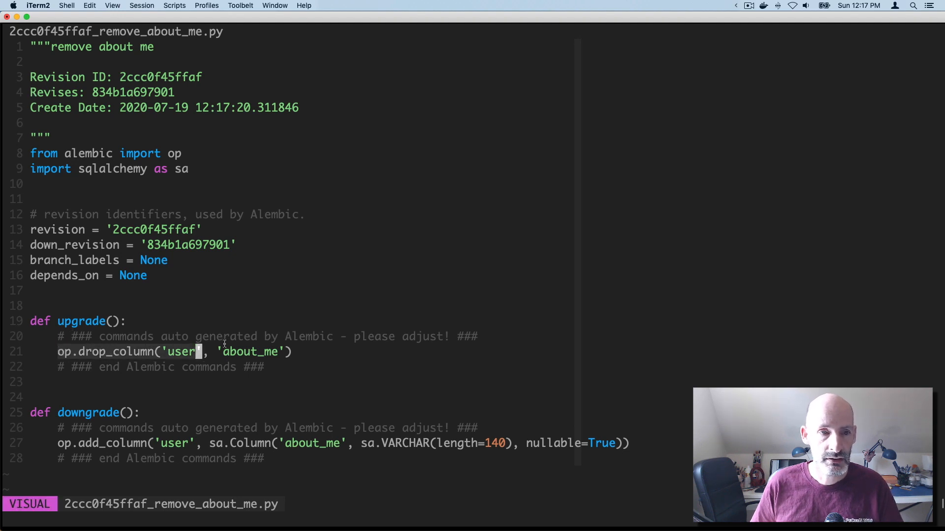
key(Escape)
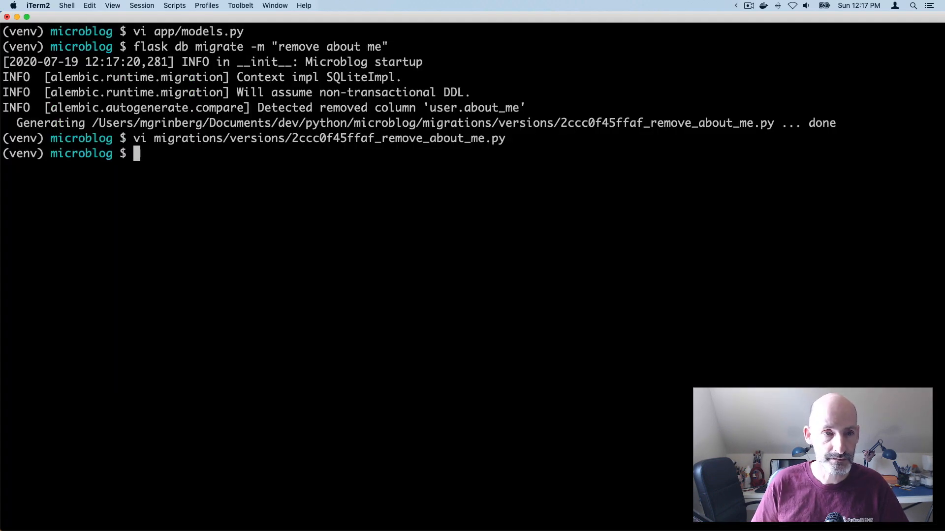
- Run flask db upgrade and read the SQLite syntax error near DROP COLUMN about_me
text(flask)
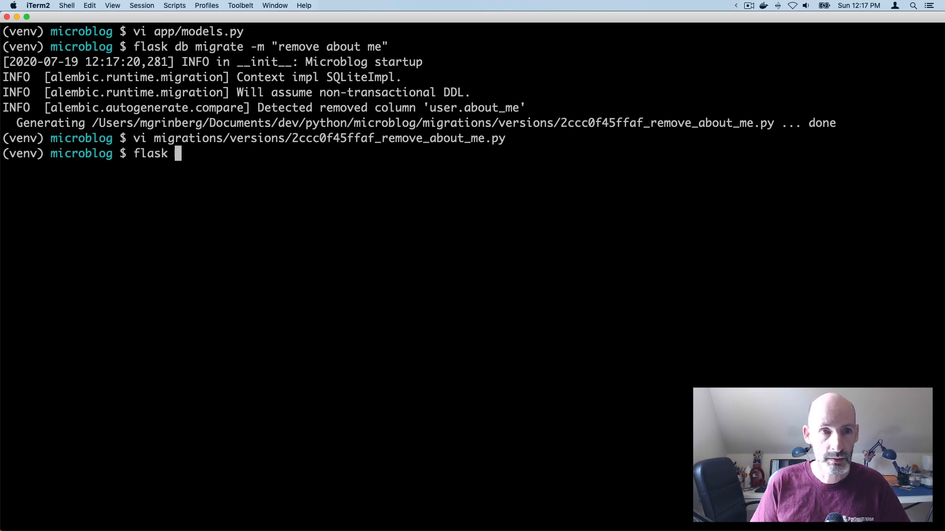
text(db upgrade)
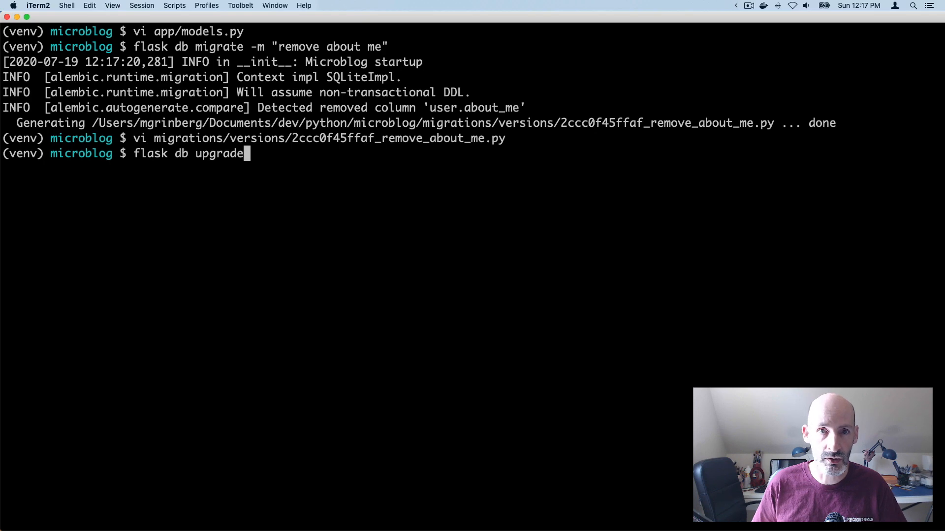
key(Return)
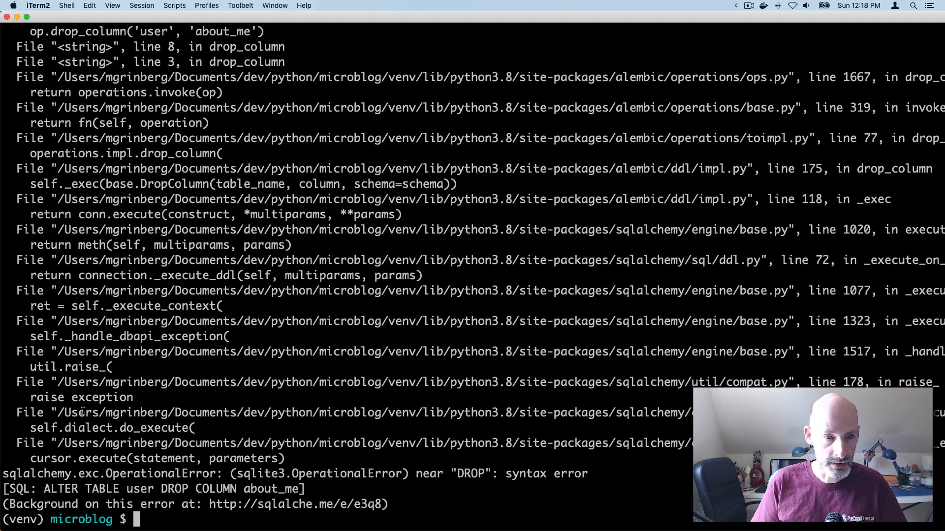
- Delete the failed 2ccc0f45ffaf remove about me migration file from migrations/versions
text(rm m)
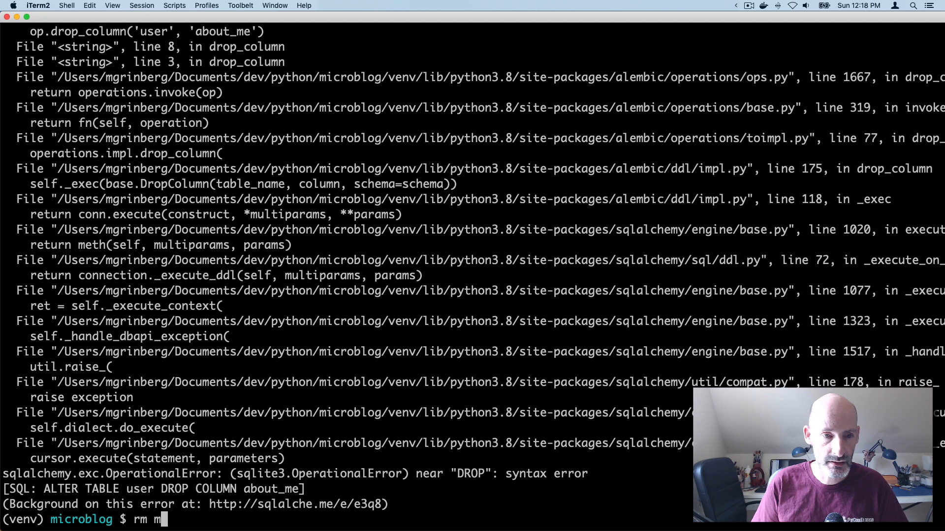
text(igrations/versions/2ccc0f45ffaf_remove_about_me.py)
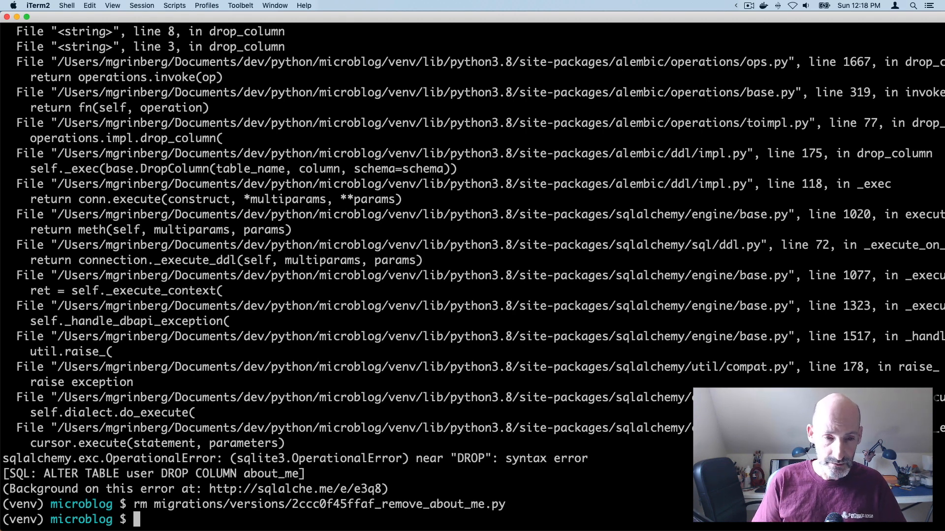
- In app/models.py restore about_me and add a duplicate about_me2 column to User
text(vi app/models.py)
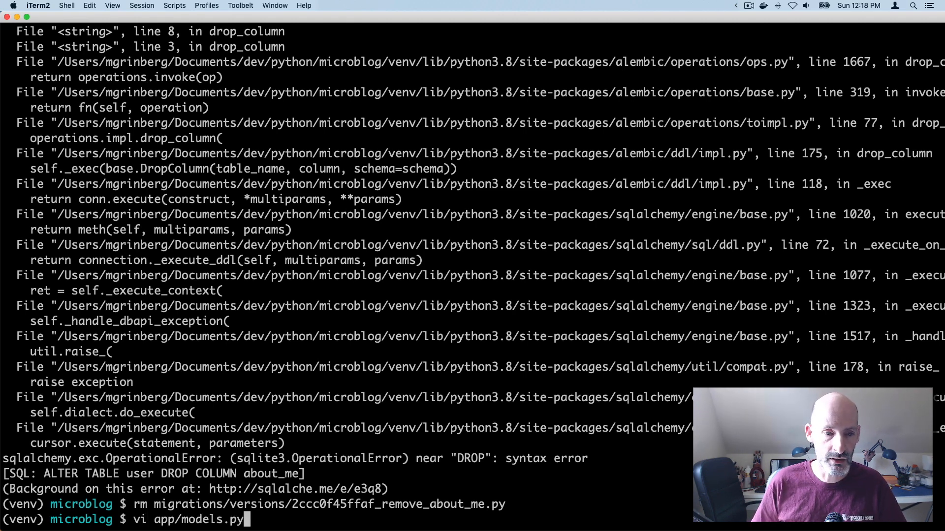
key(Return)
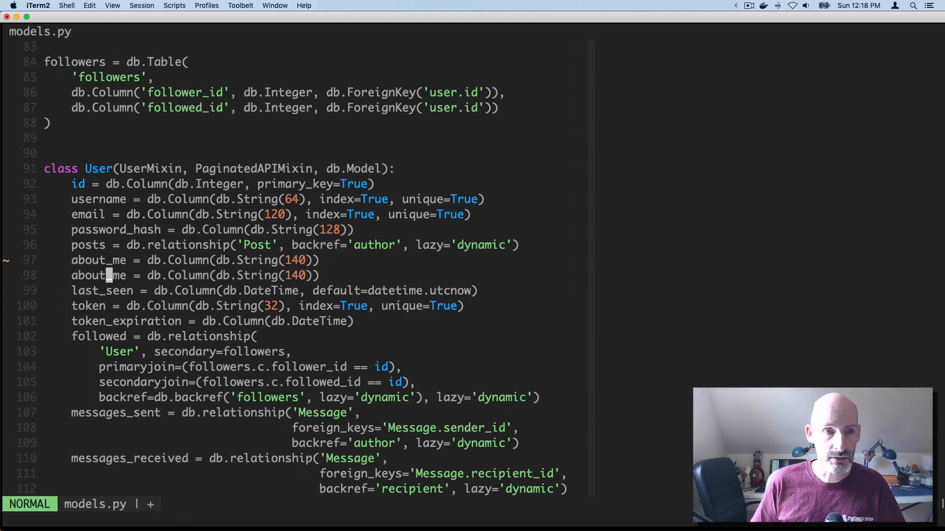
text(2)
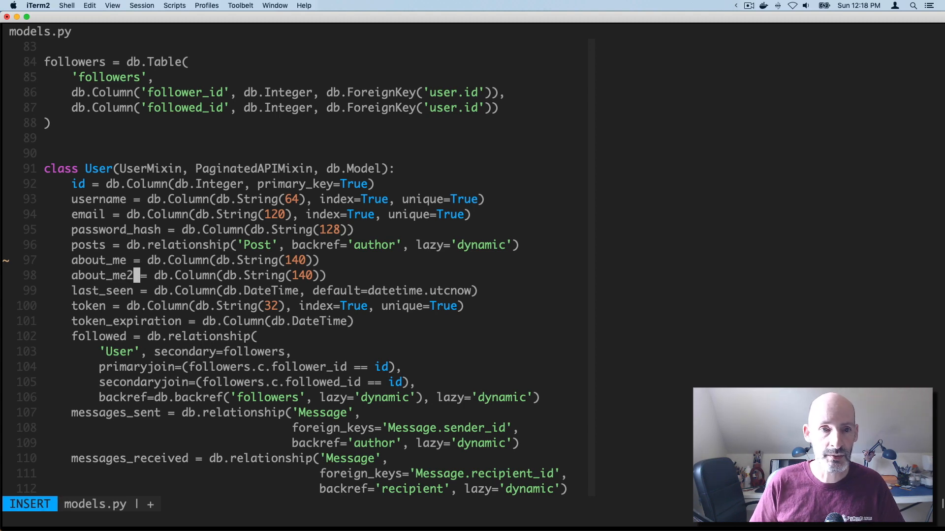
key(Escape)
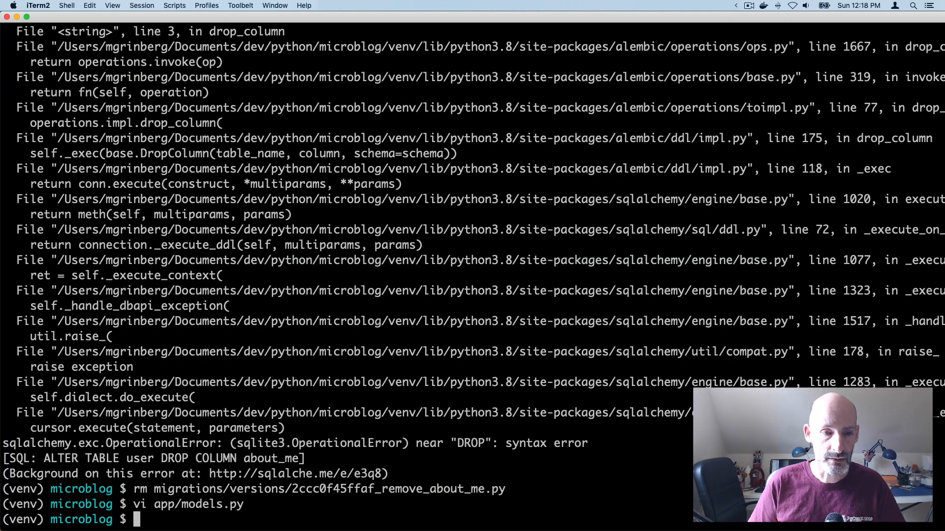
- Run flask db migrate -m "add about me 2" and upgrade the database to it
text(flask db migrate -m "add about me 2)
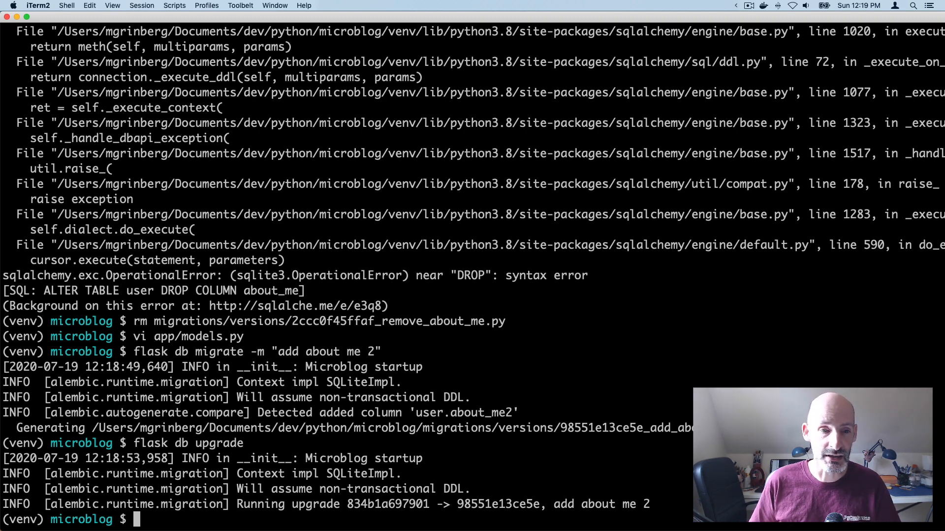
- Run flask db downgrade and read the SQLite syntax error on DROP COLUMN about_me2
text(flask)
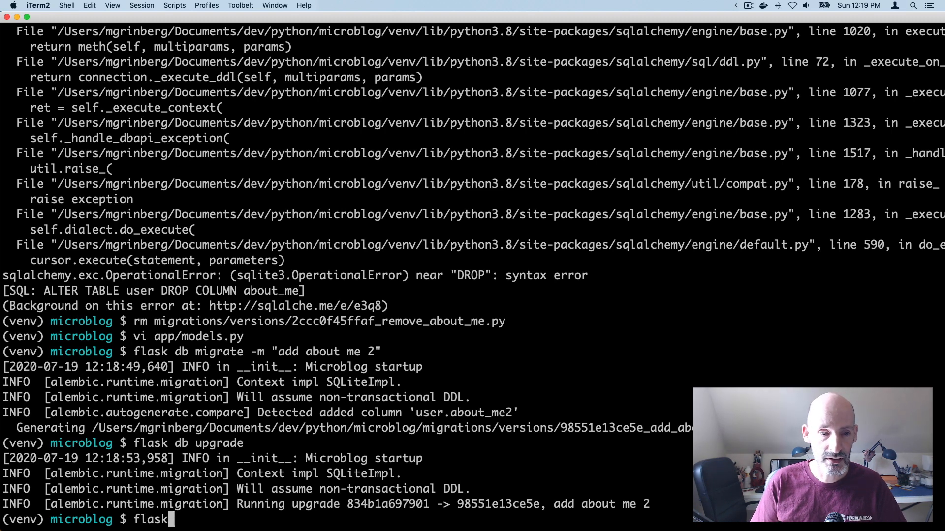
text(db downgr)
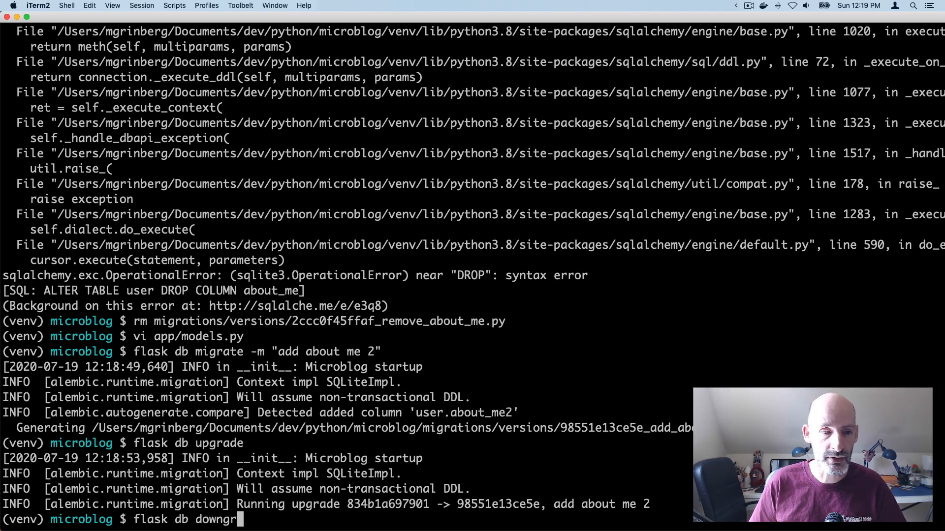
key(Return)
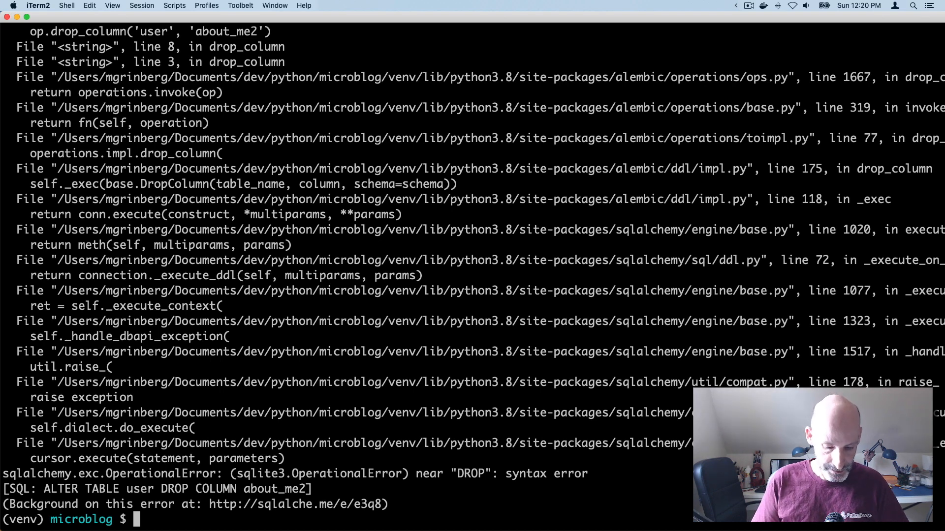
- Add render_as_batch=True to migrate.init_app(app, db) in app/__init__.py and save
text(vi)
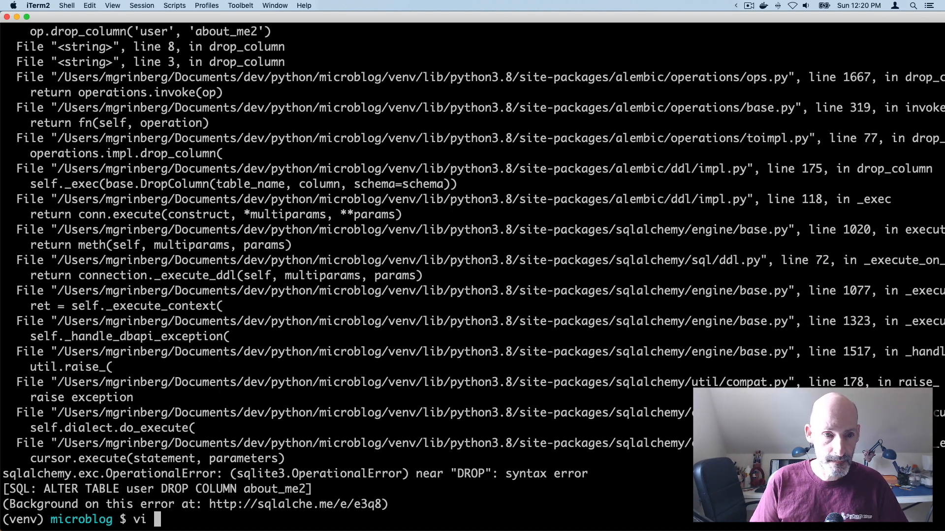
text(app/__i)
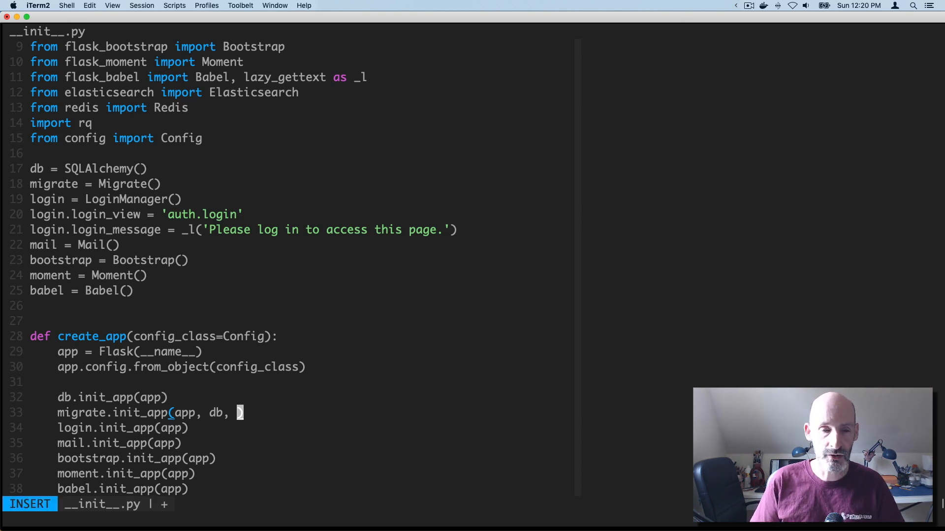
text(render_as_)
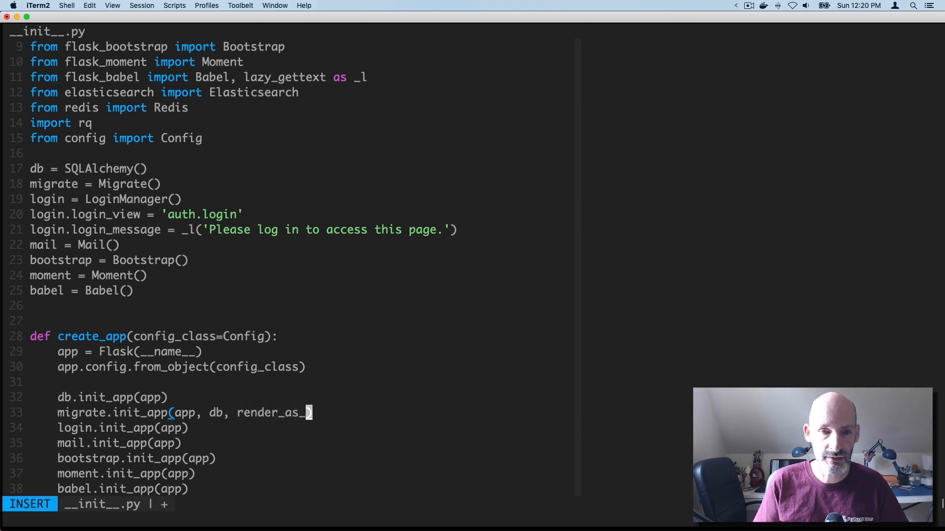
text(batch=True)
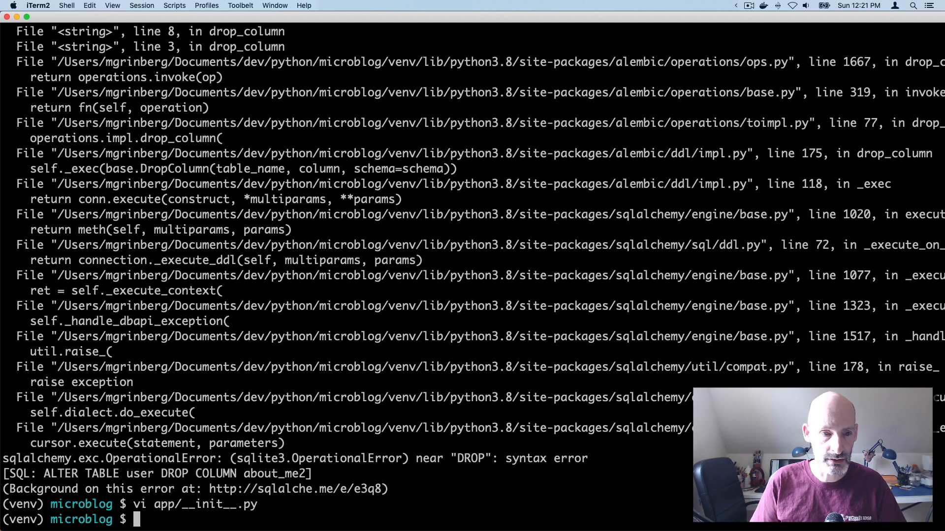
- Run flask db history to list revisions with add about me 2 (98551e13ce5e) as head
text(flask db history)
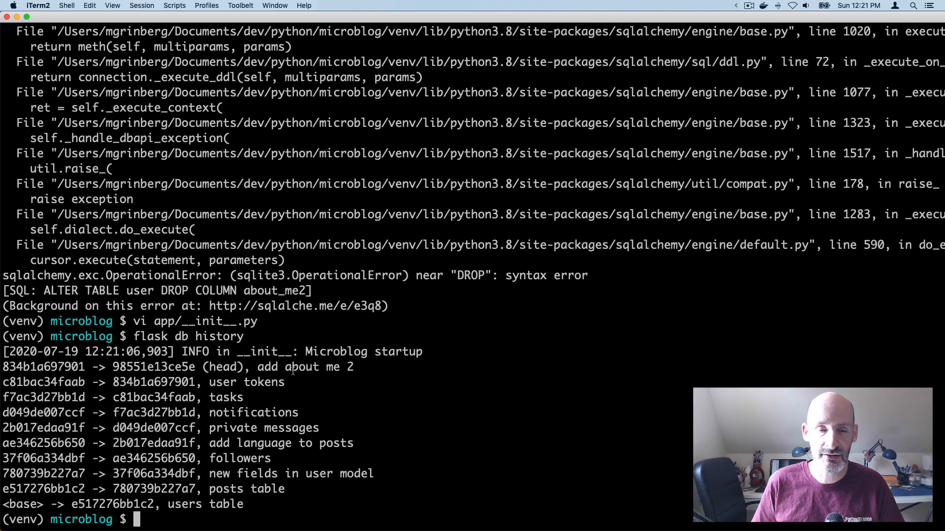
mouse_move(196, 378)
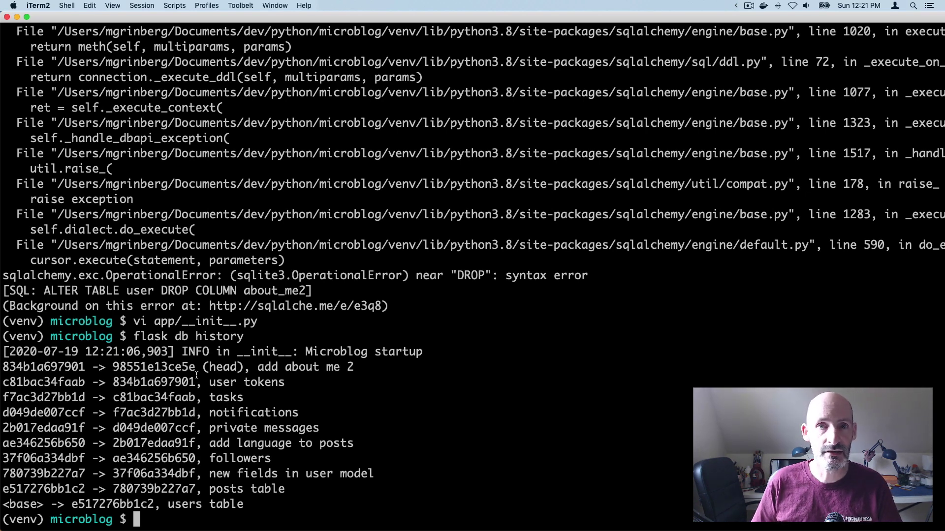
double_click(313, 367)
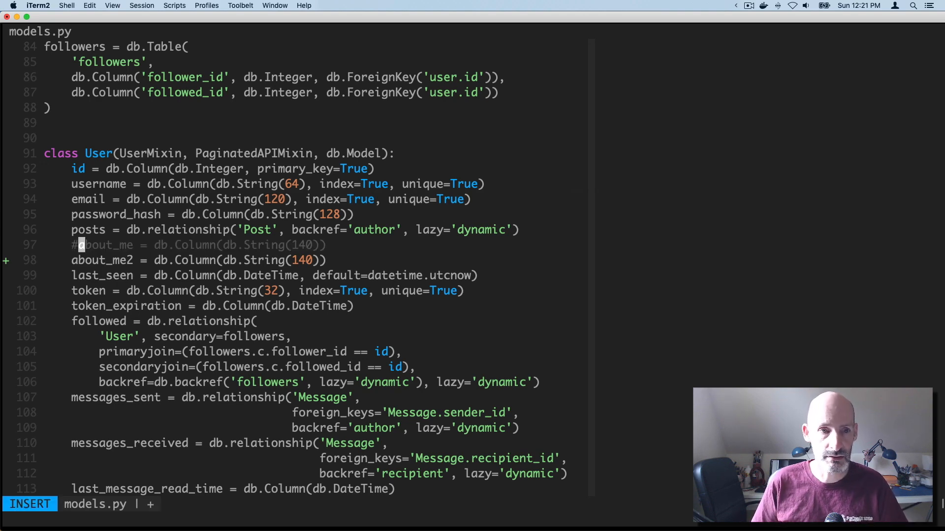
- Save models.py with about_me commented out and generate the "remove about me" migration
key(Escape)
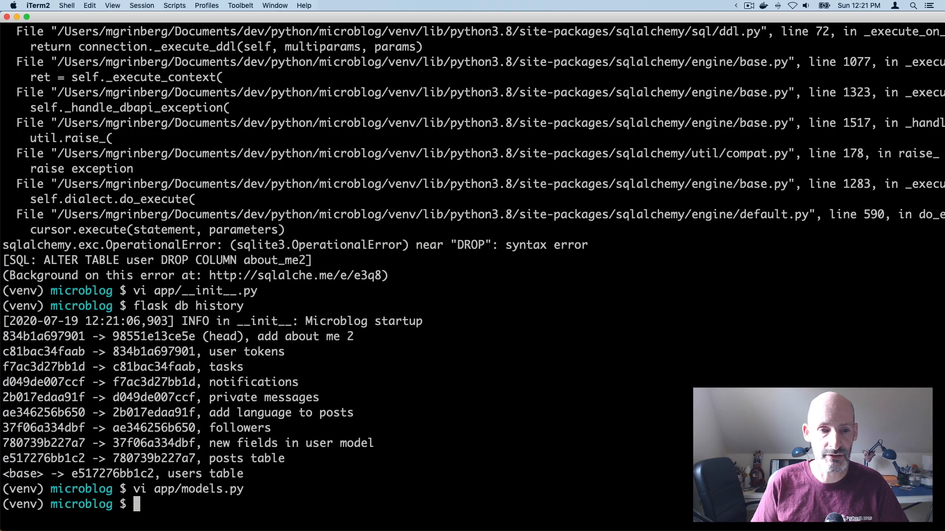
text(flask db)
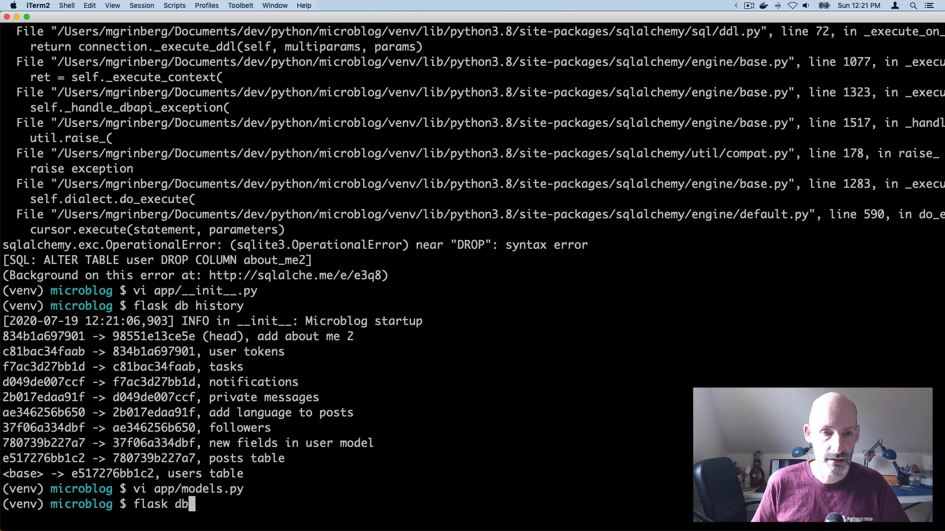
text(migrate -m "remove about me")
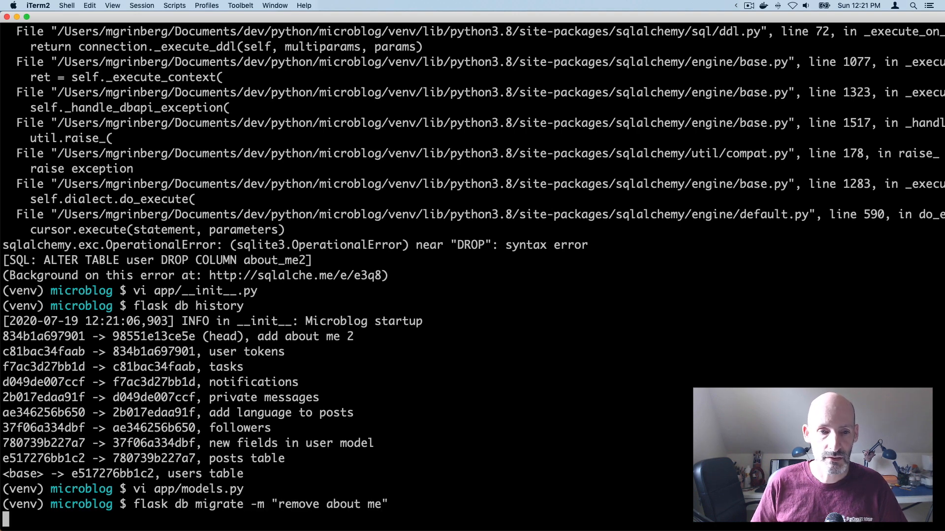
key(Return)
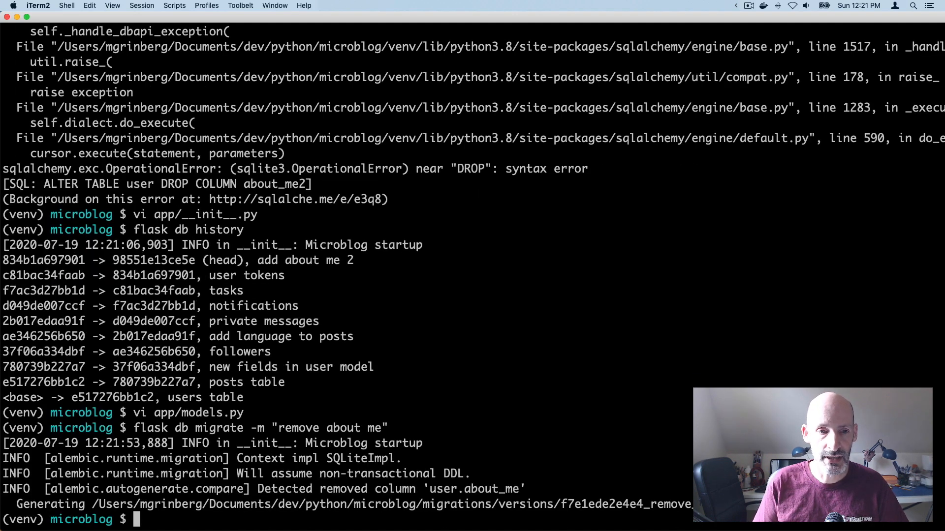
text(vi)
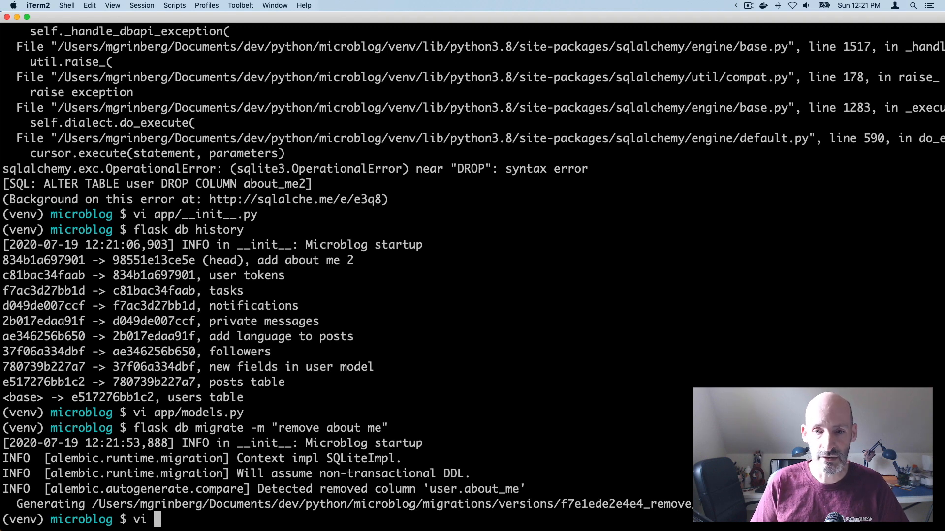
- Inspect f7e1ede2e4e4_remove_about_me.py's batch_alter_table drop_column upgrade and downgrade in vi
text(migrations/ver)
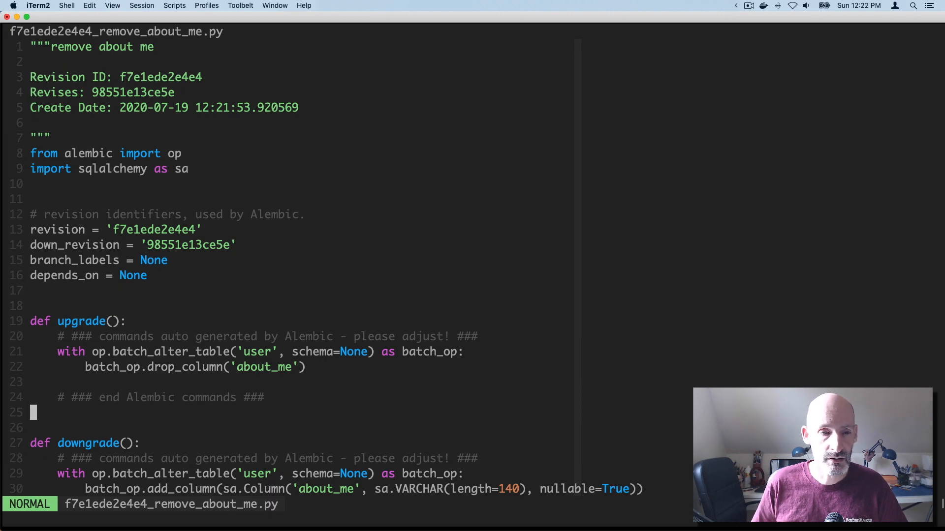
scroll(down, 3)
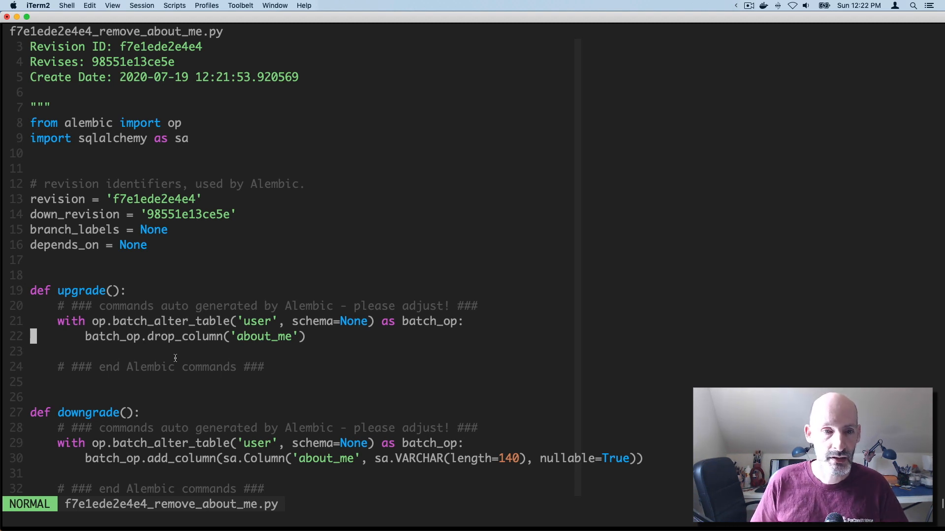
mouse_move(182, 402)
text(flask db upgrade)
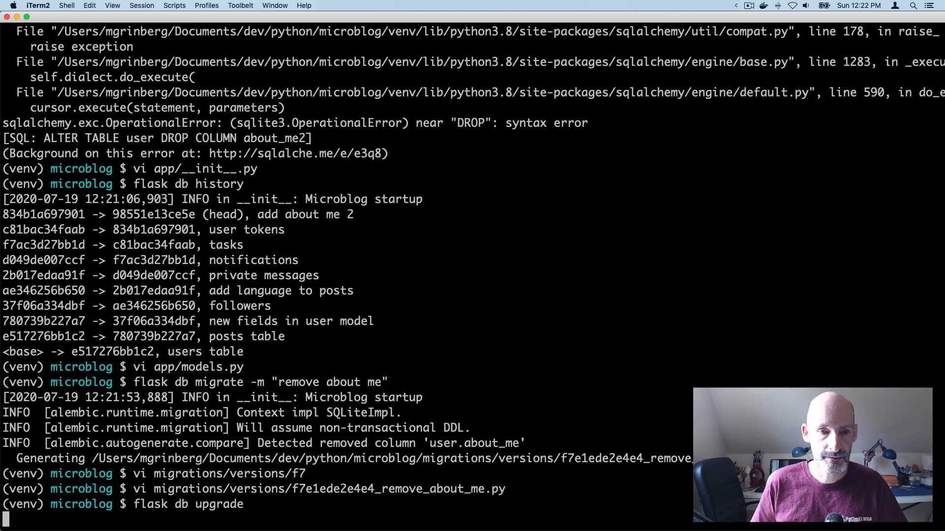
- Run flask db upgrade, then flask db downgrade twice, hitting the SQLite DROP COLUMN OperationalError
key(Return)
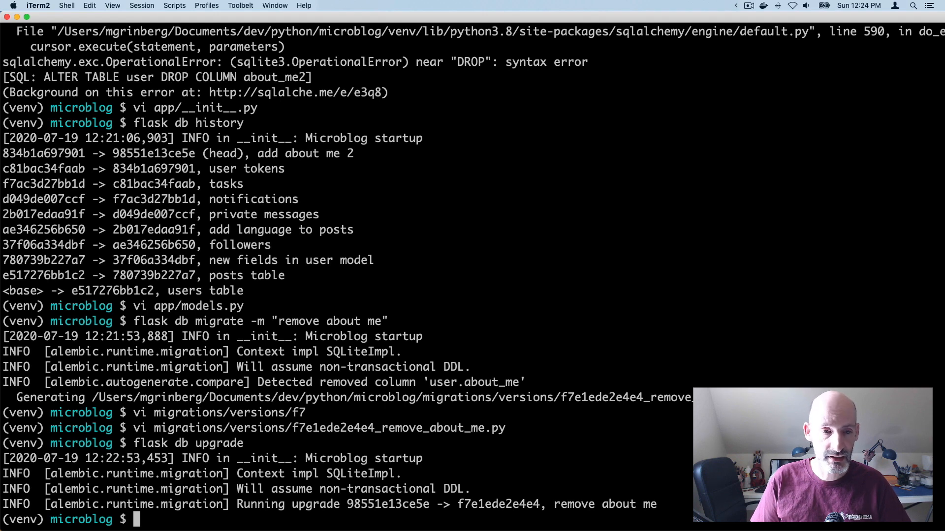
text(flask db down)
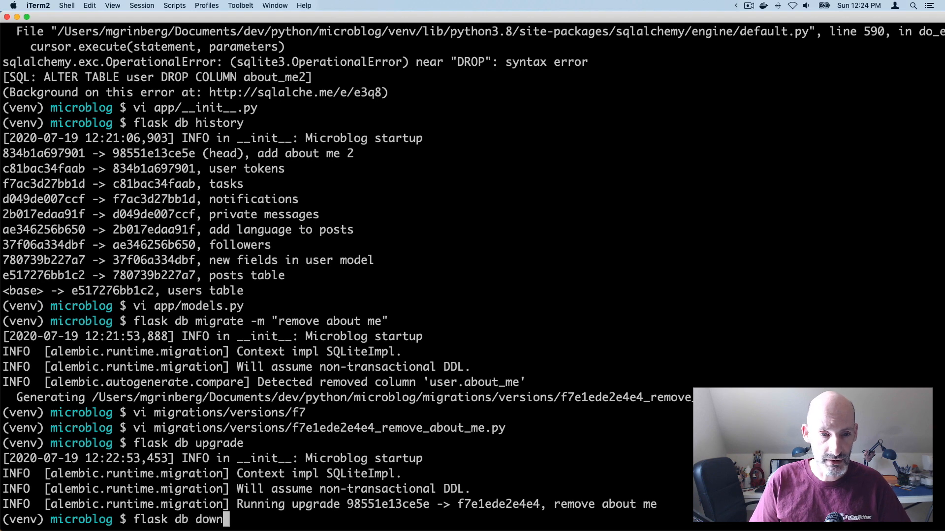
text(grade)
text(flask)
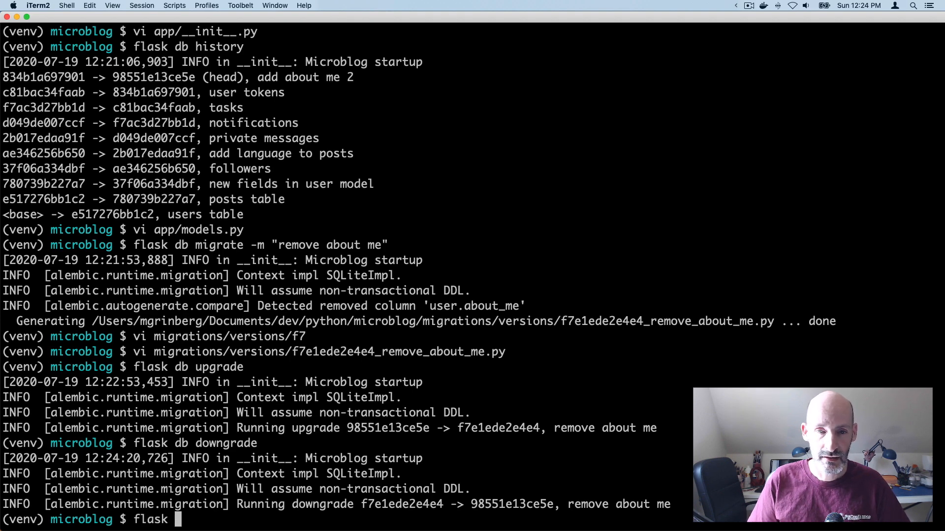
text(db downgr)
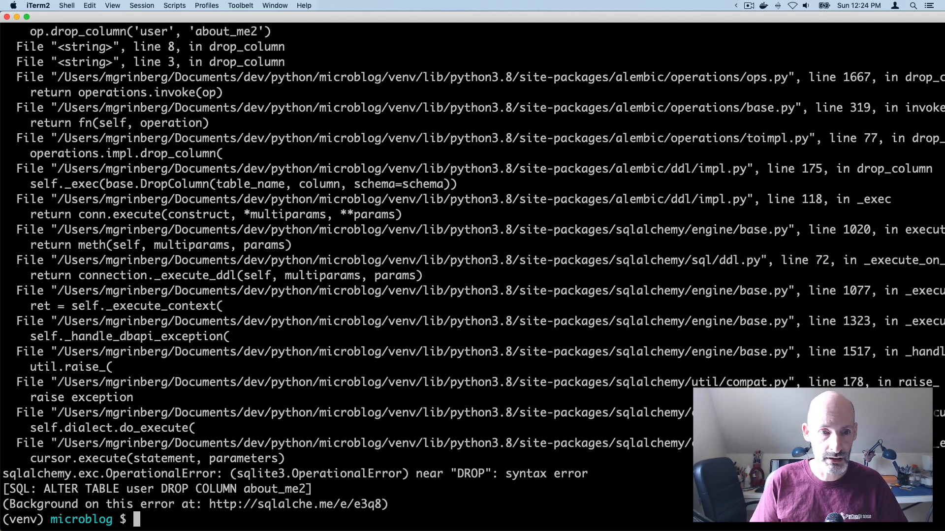
- Run flask db history, then edit f7e1ede2e4e4_remove_about_me.py and 98551e13ce5e_add_about_me_2.py together in vi
text(flask db history)
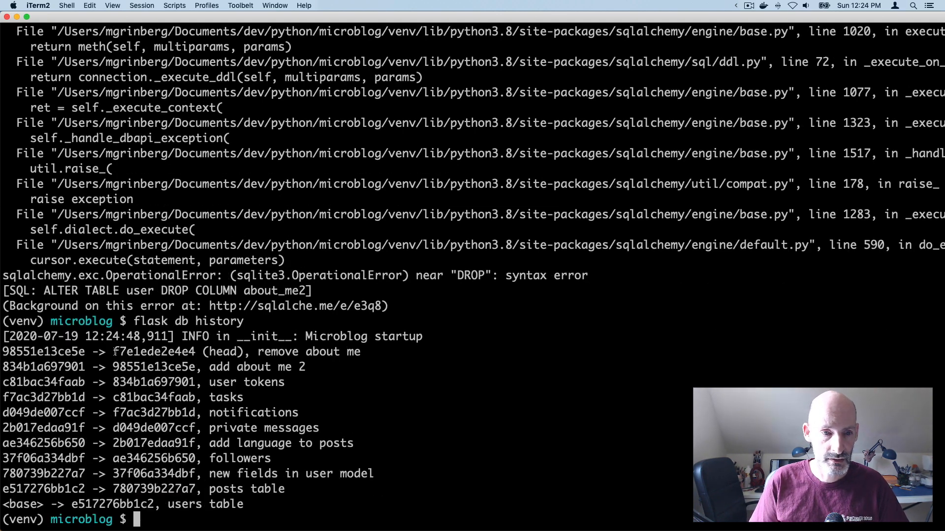
text(vi f7e)
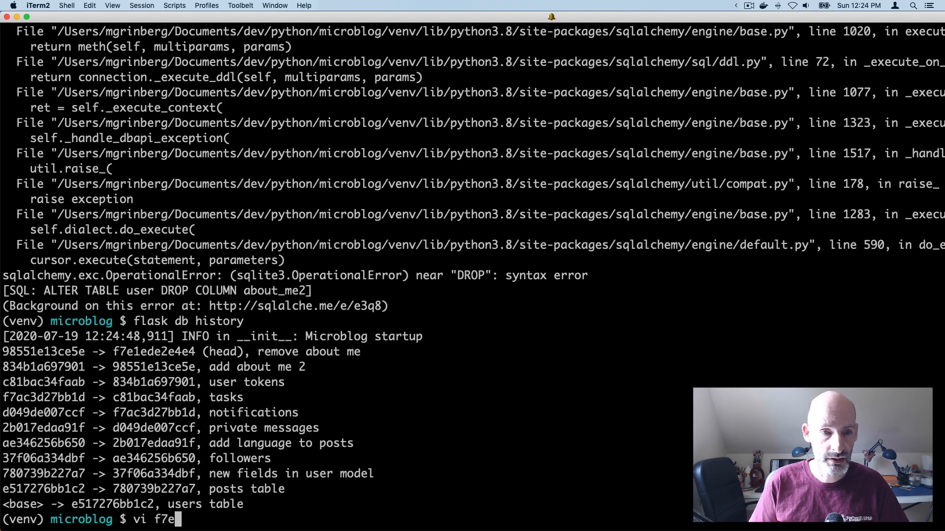
text(migr)
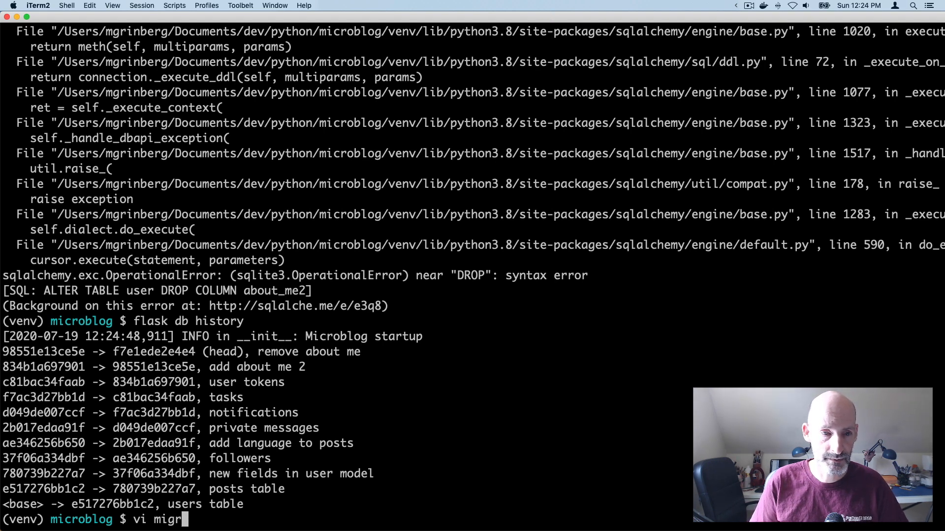
text(ations/versions/fy)
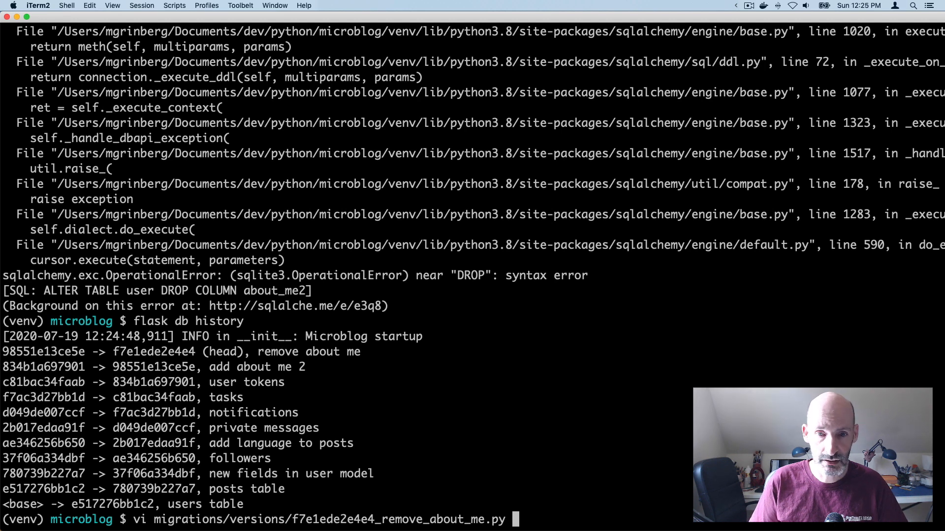
text(migrations/ver98)
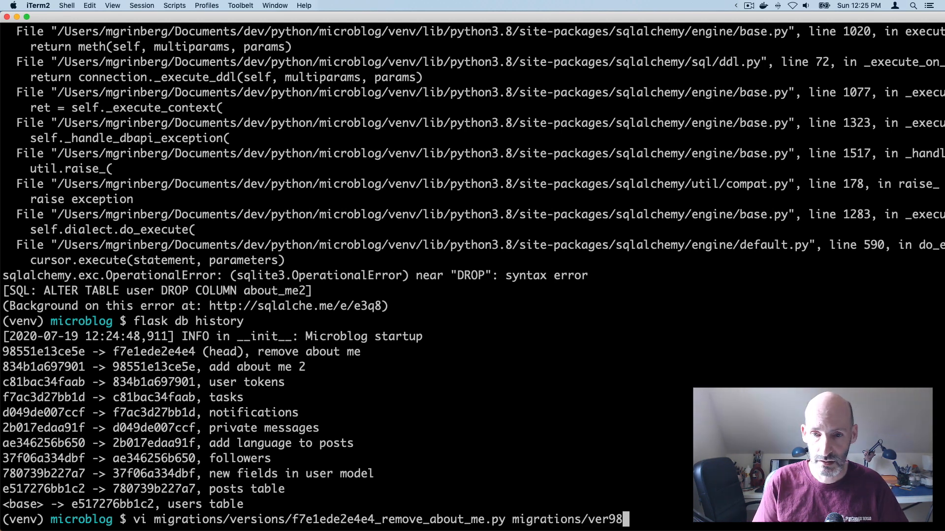
key(Enter)
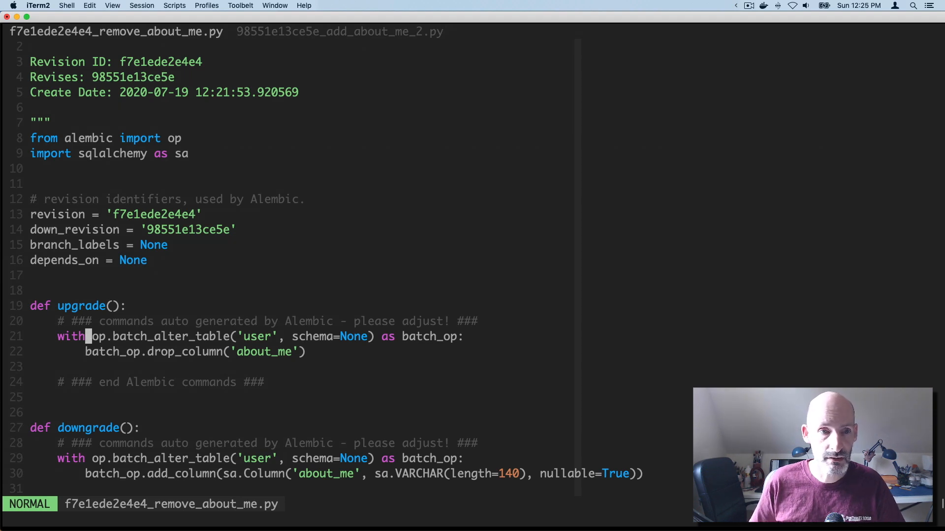
- In add_about_me_2.py, drop about_me2 via batch_op inside op.batch_alter_table('user') and save with :wq
click(339, 31)
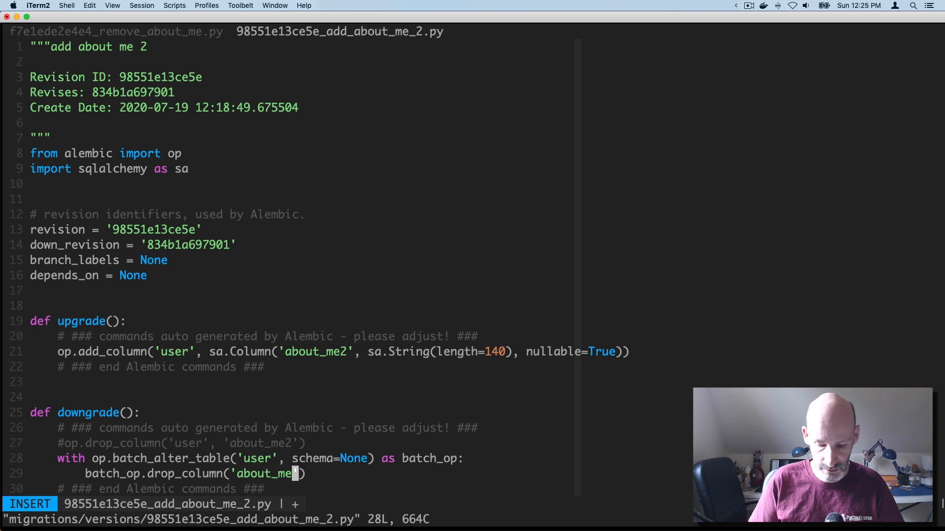
text(2)
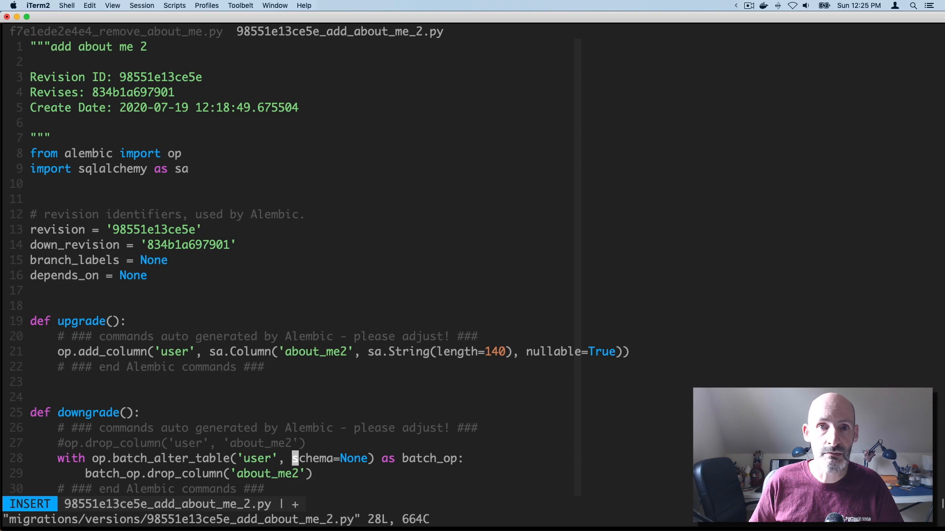
key(Escape)
text(flask db downgrade)
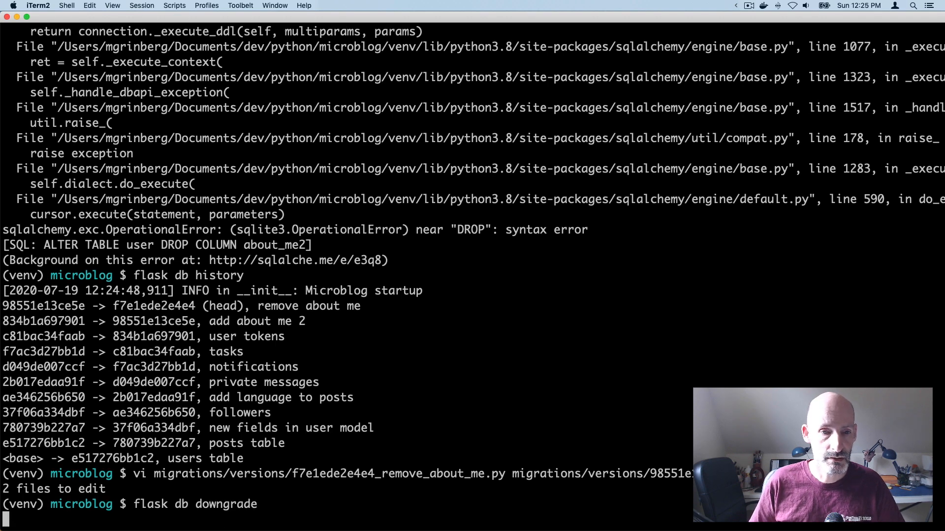
- Run flask db downgrade, reverting 98551e13ce5e to 834b1a697901
key(Return)
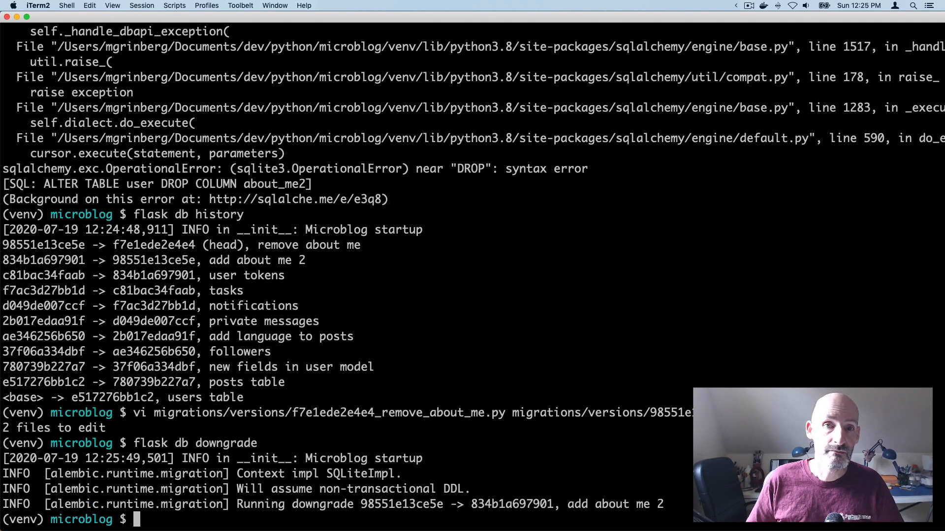